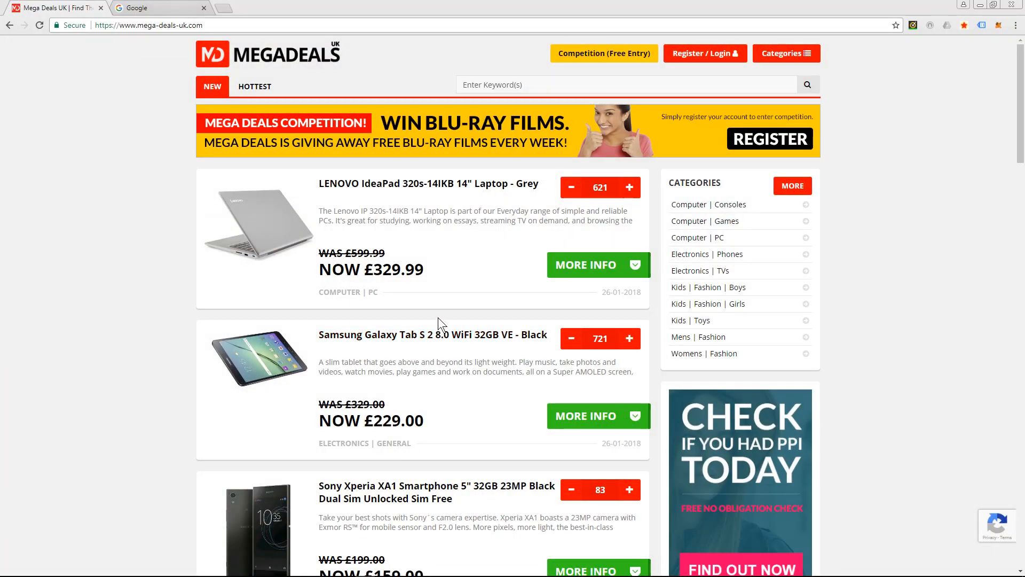
mouse_move(252, 42)
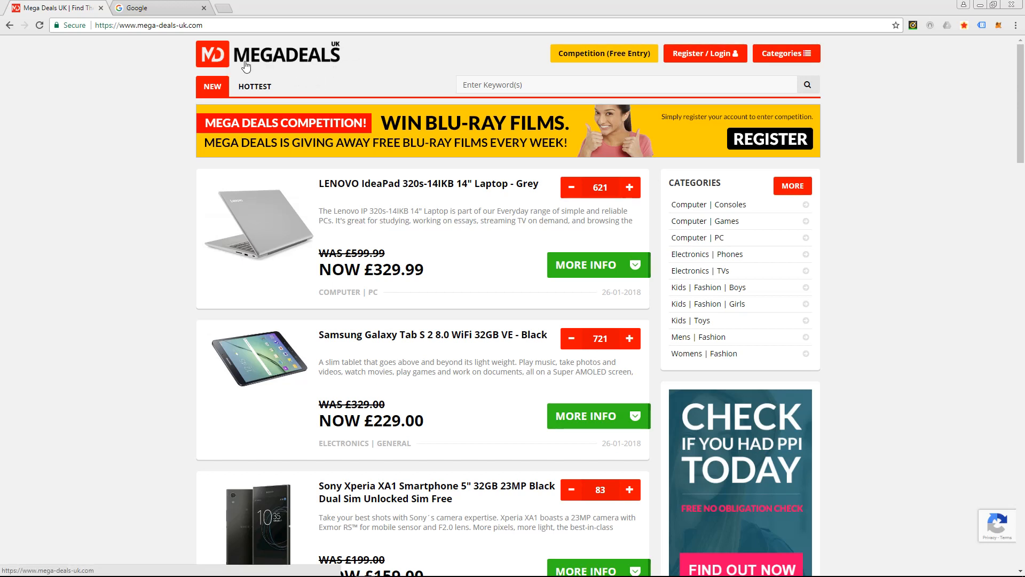
mouse_move(371, 137)
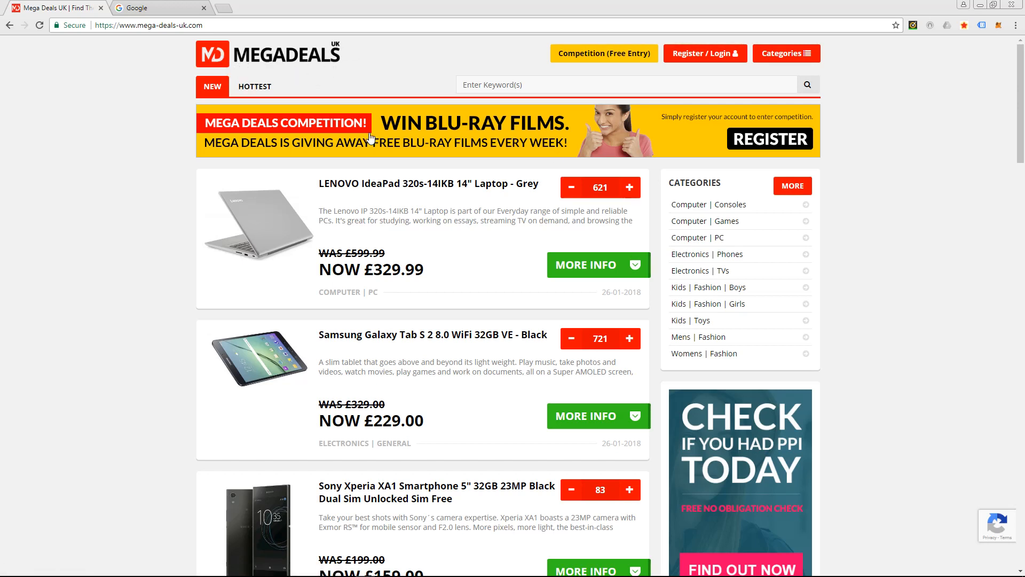
Step: Browse into the Computer | Games deals category from the Categories sidebar
scroll("down", 3)
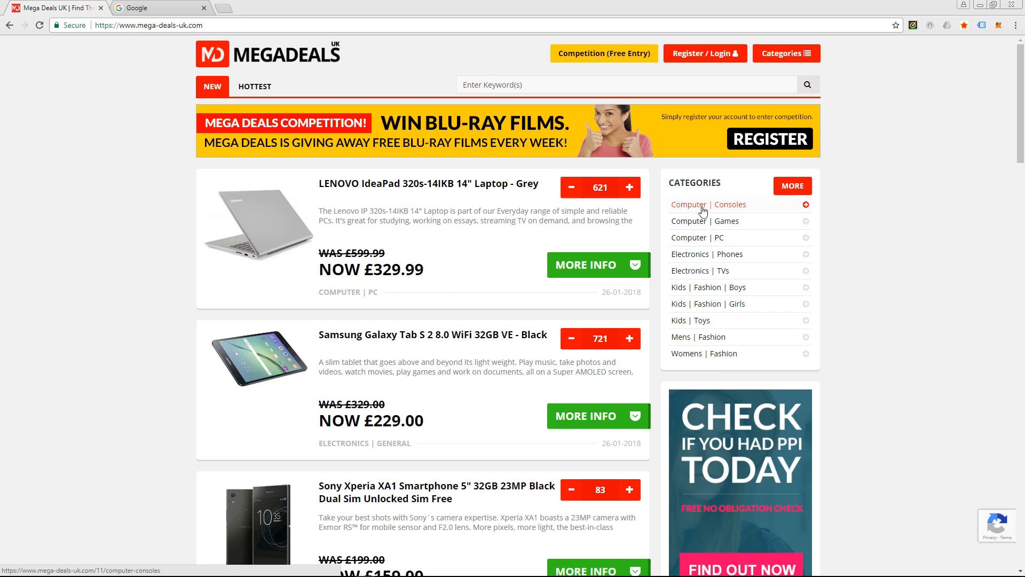
left_click(705, 204)
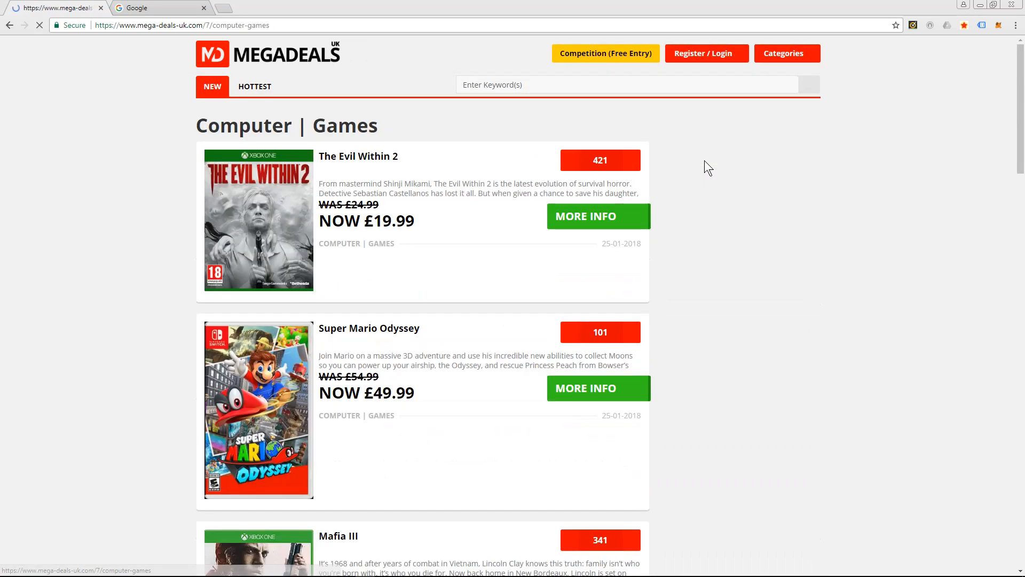
scroll("down", 3)
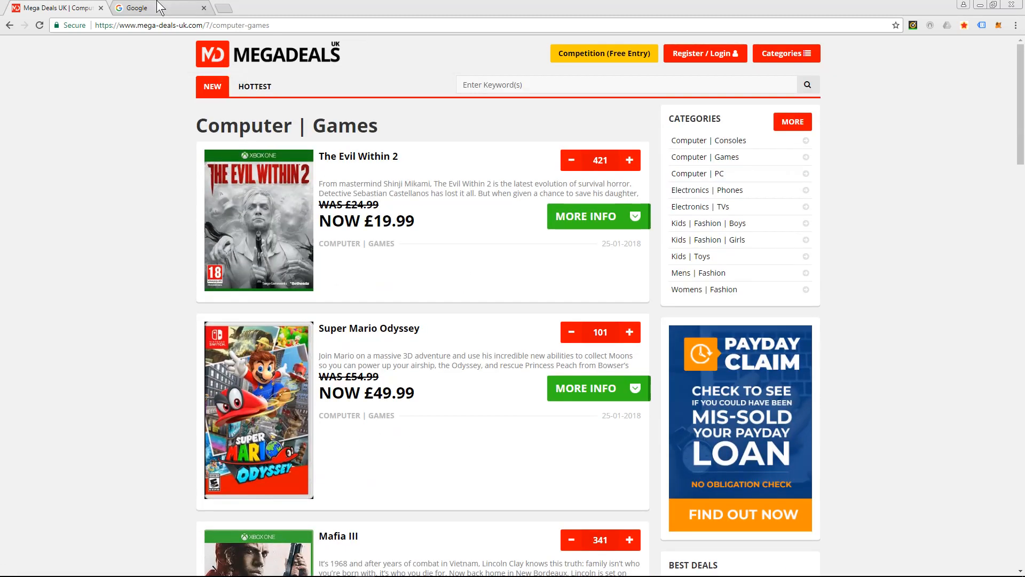
Step: Search Google for 'twitter' and reach Twitter's official profile page
left_click(161, 7)
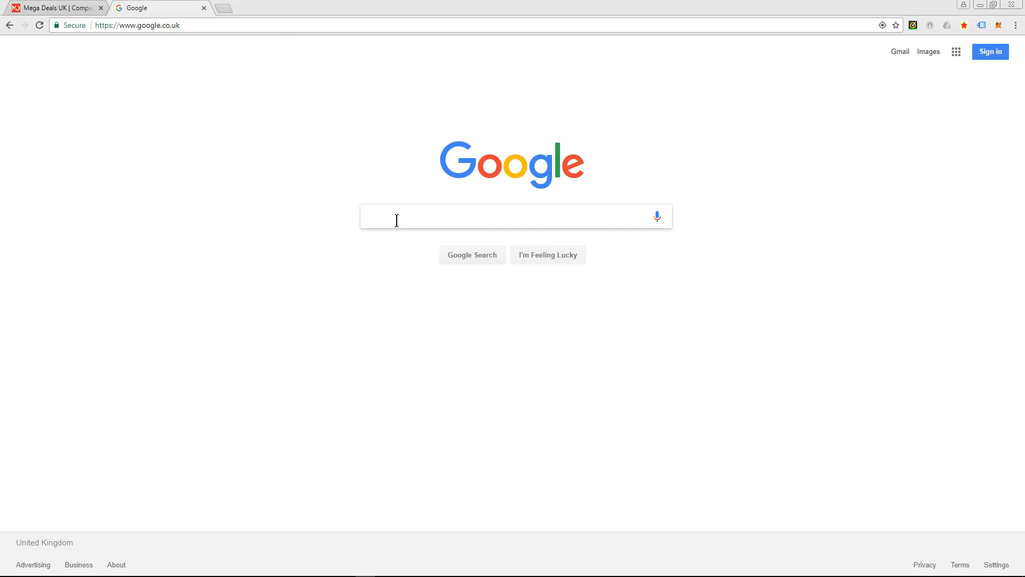
type("twitter")
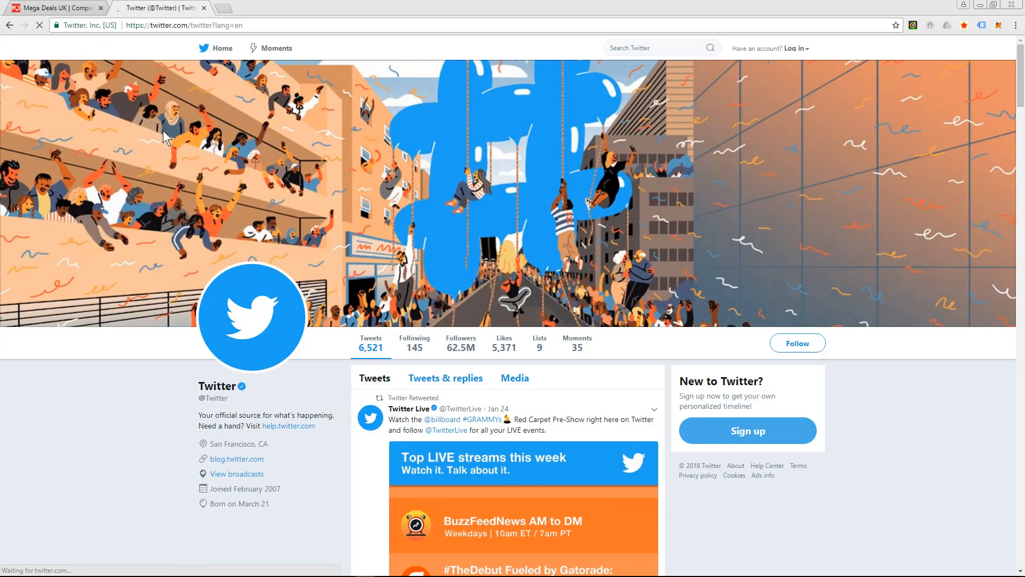
Step: Go to Twitter's welcome page with the sign-up form via the Home link
left_click(792, 48)
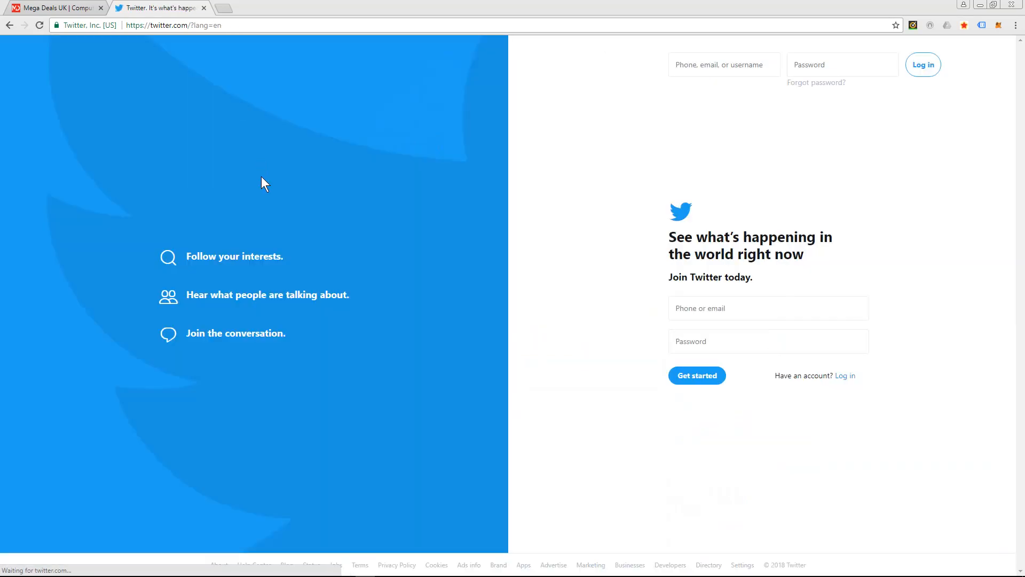
mouse_move(437, 278)
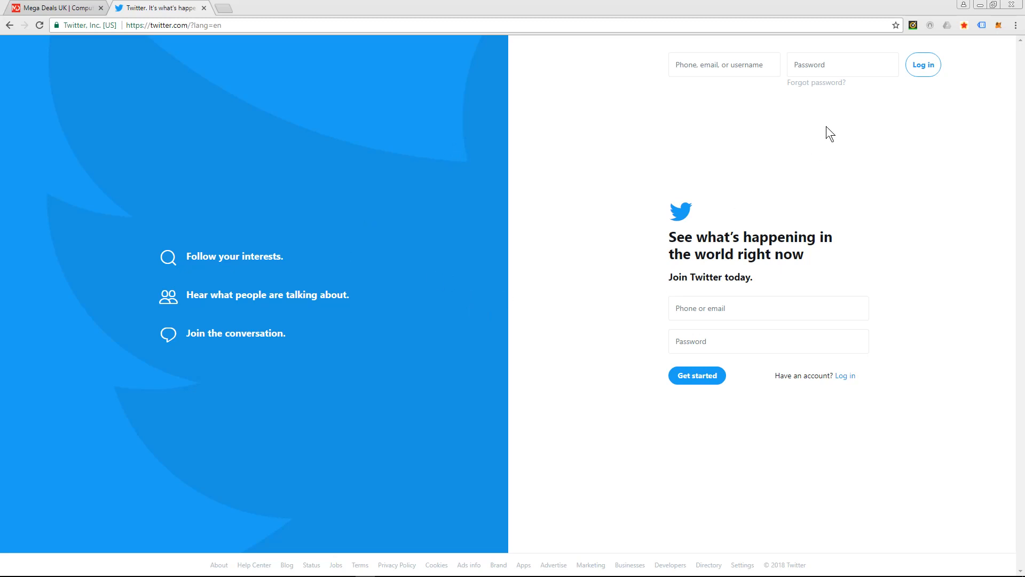
mouse_move(679, 238)
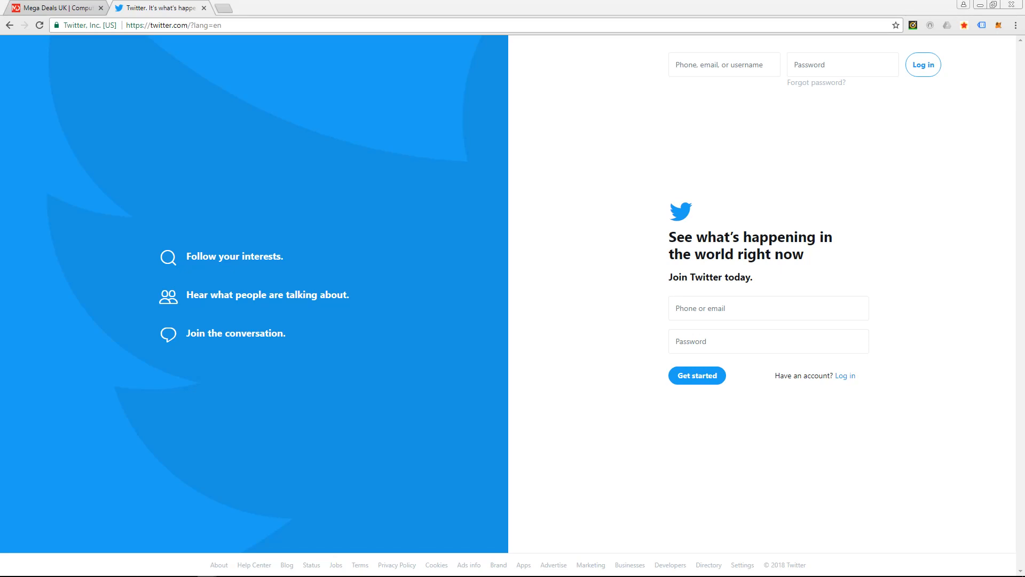
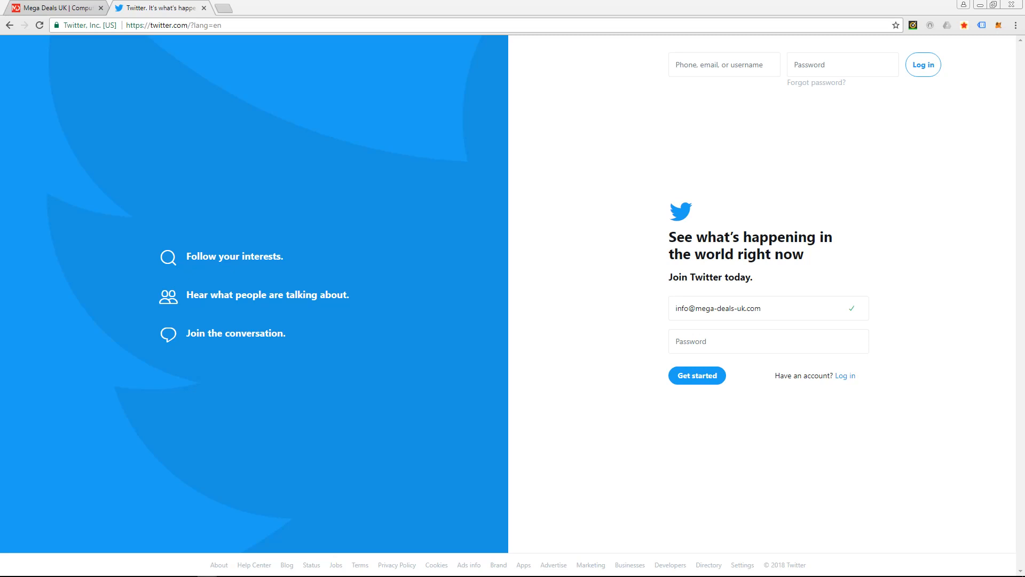
mouse_move(769, 313)
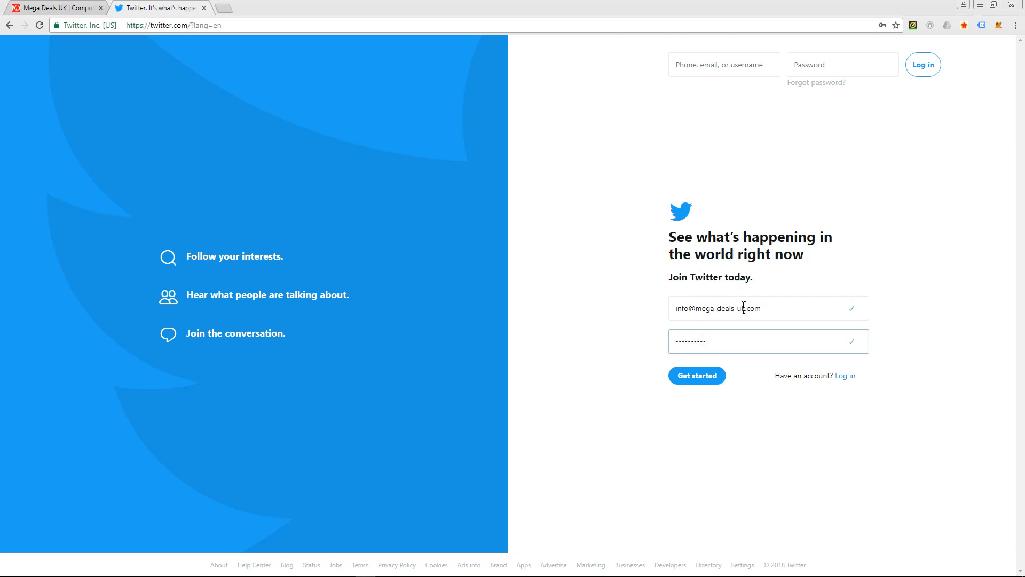
mouse_move(696, 374)
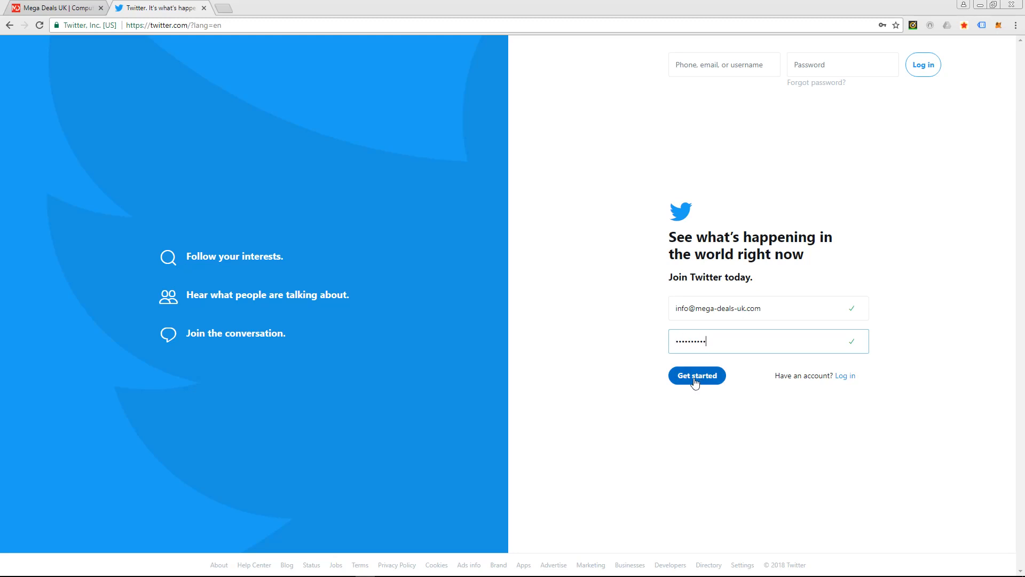
left_click(696, 375)
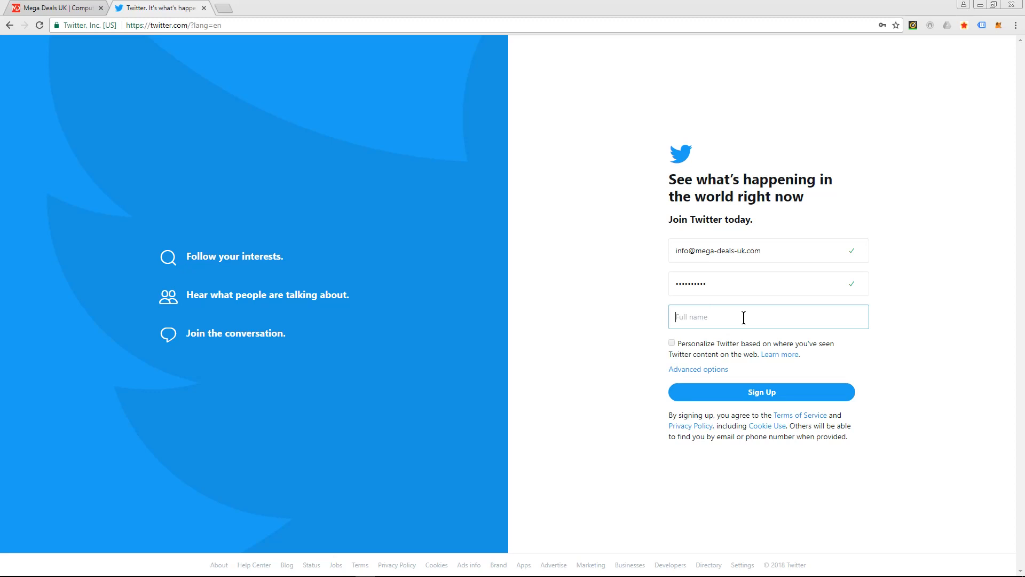
Step: Enter the full name Mega Deals UK, review Advanced options and submit Sign Up
type("Mega Deals UK")
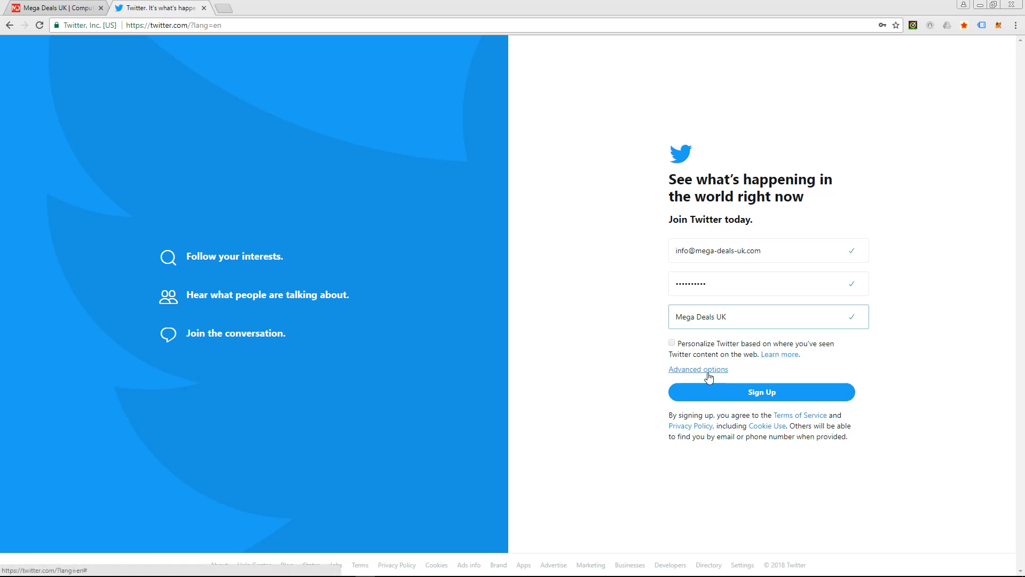
left_click(698, 370)
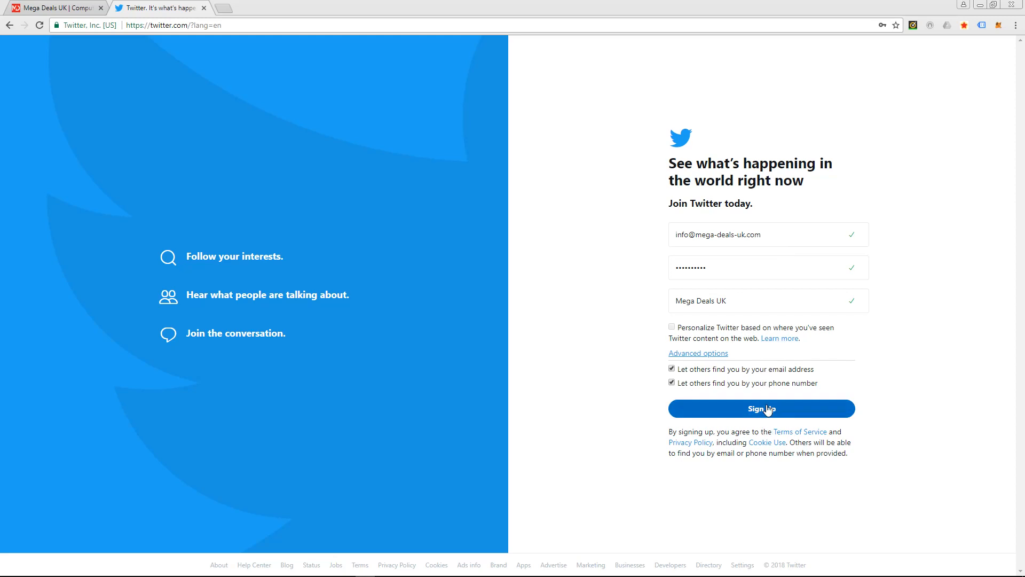
left_click(762, 410)
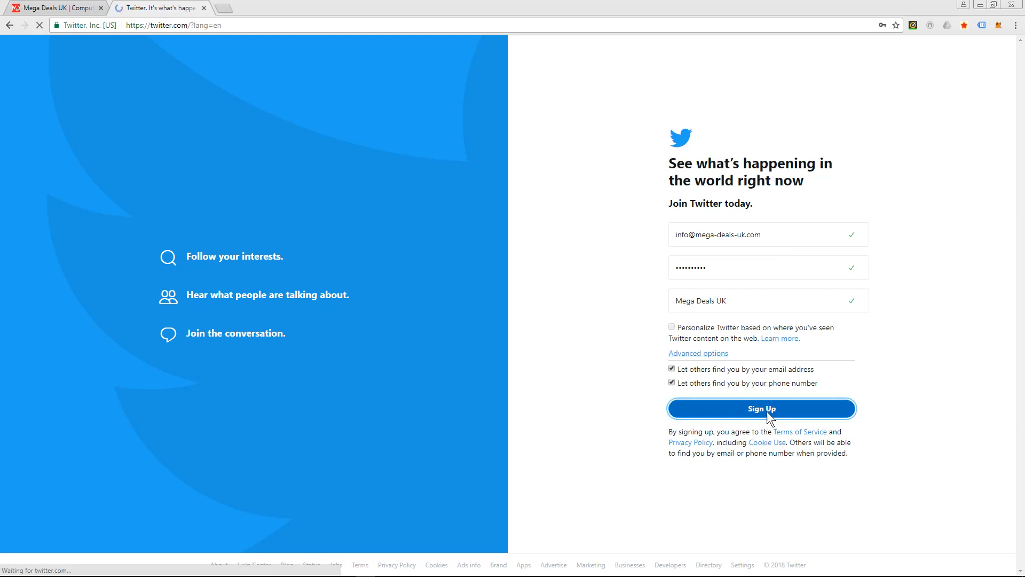
left_click(761, 408)
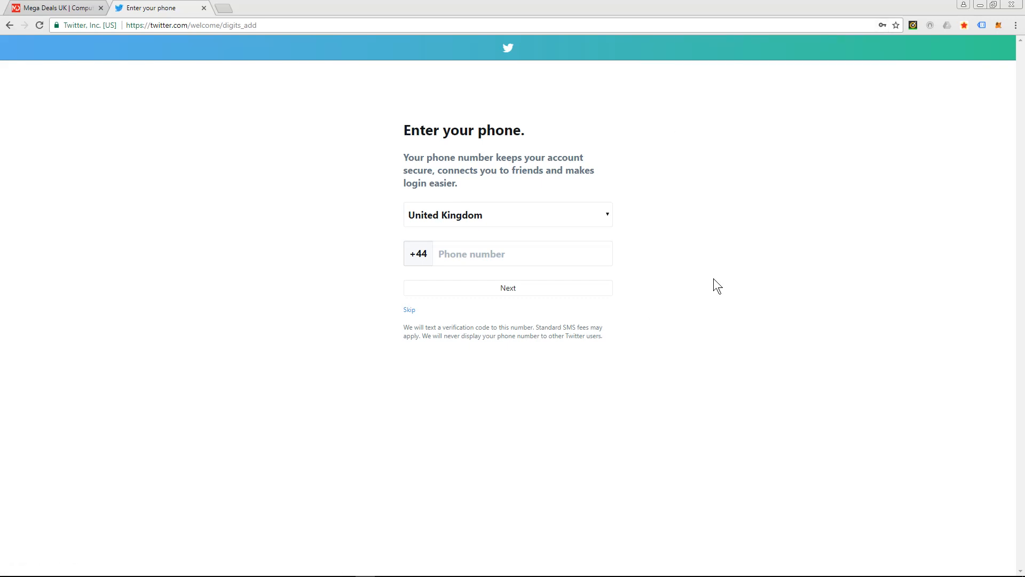
mouse_move(500, 7)
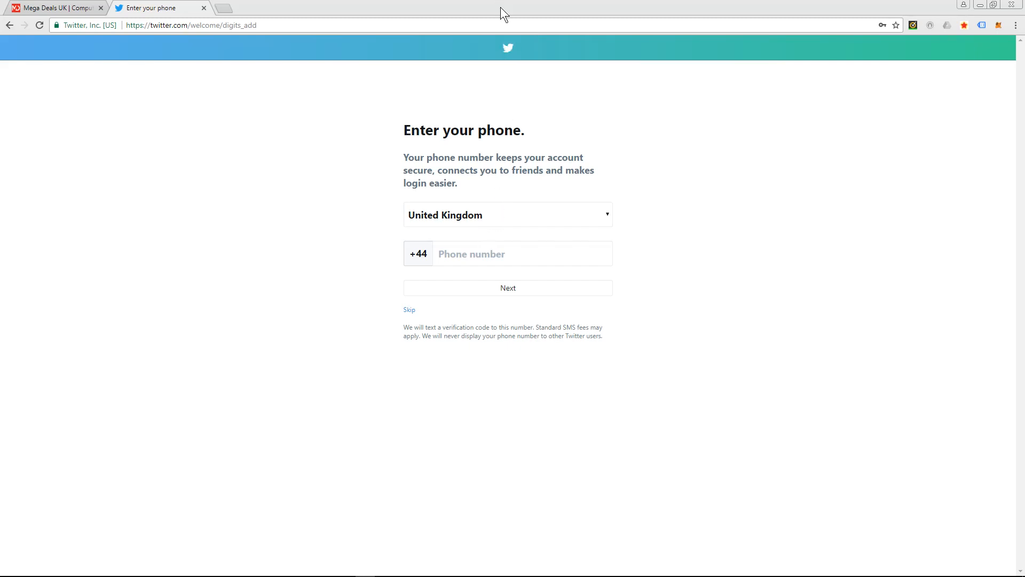
mouse_move(496, 8)
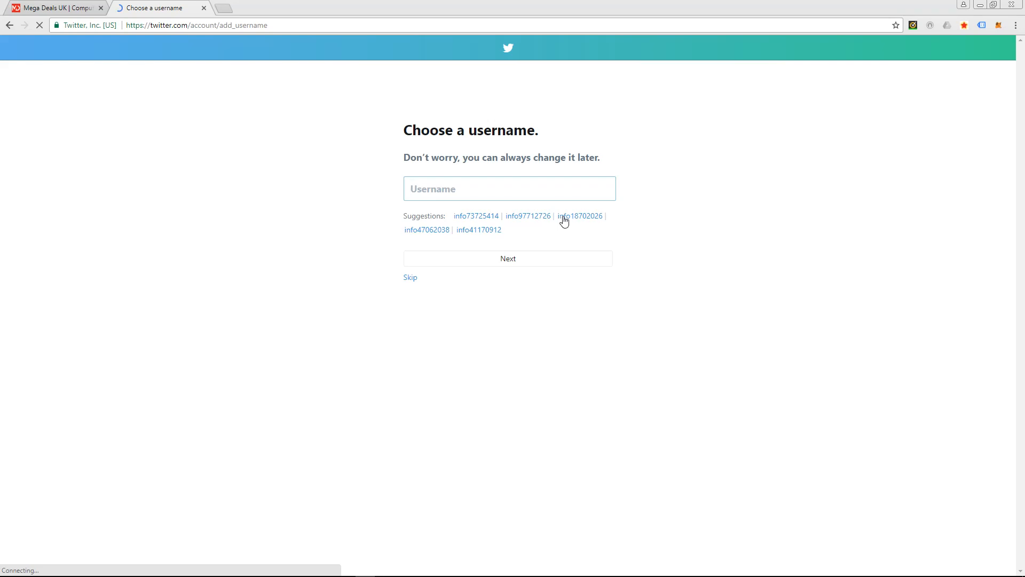
Step: Try usernames megadealsuk and mega-deals-uk, settling on the available mega_deals_uk
left_click(509, 188)
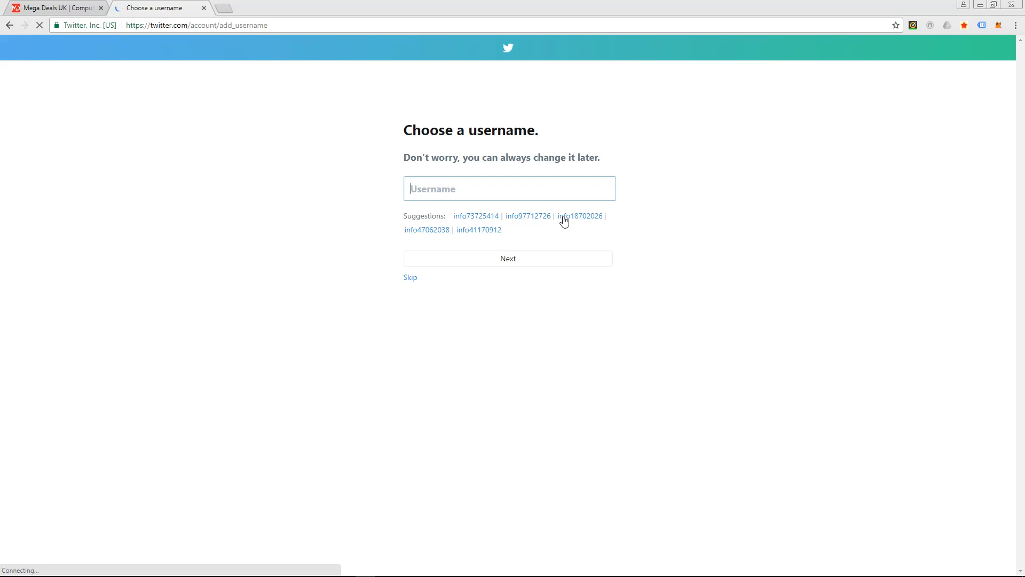
mouse_move(559, 257)
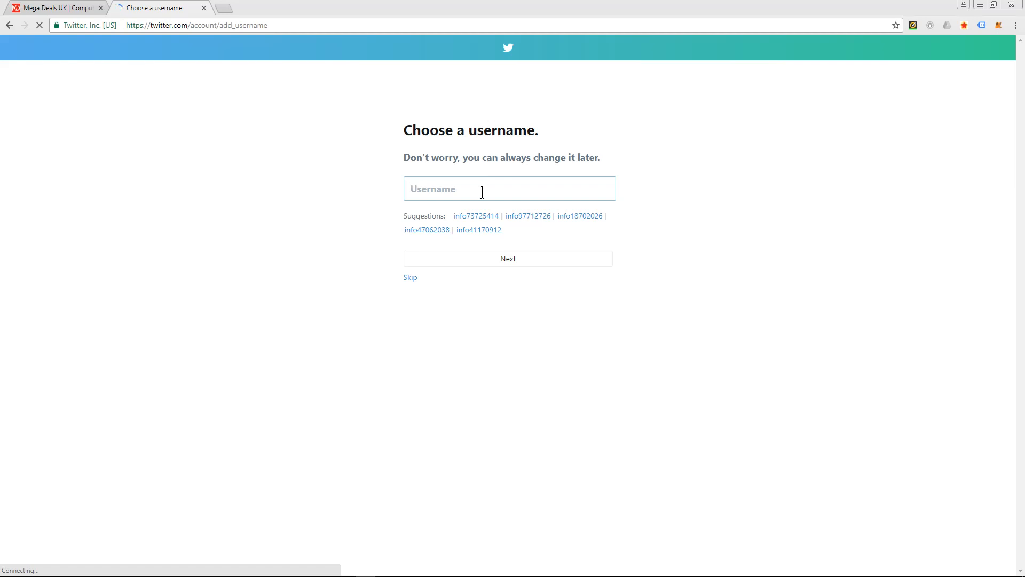
type("uk")
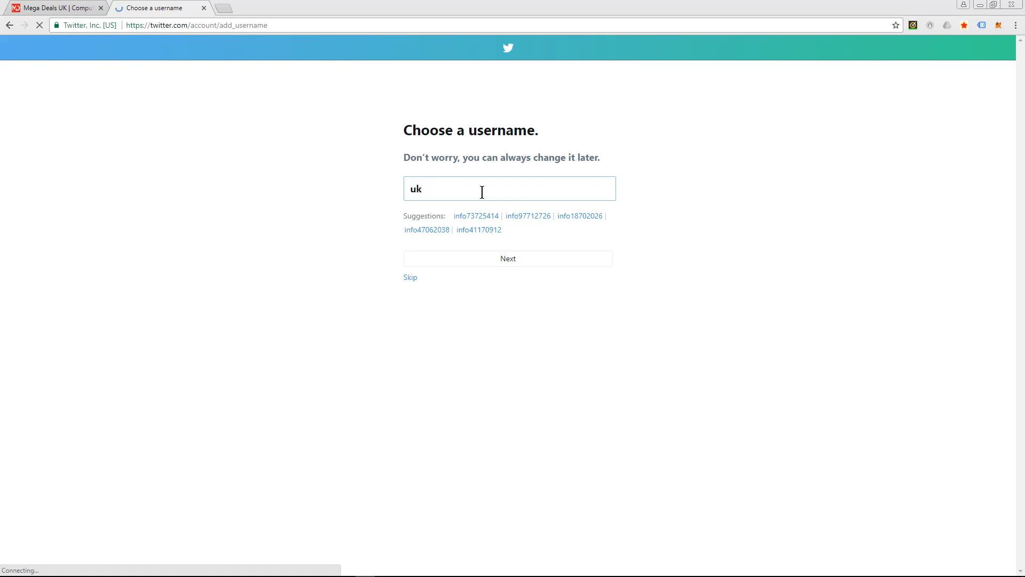
type("meg")
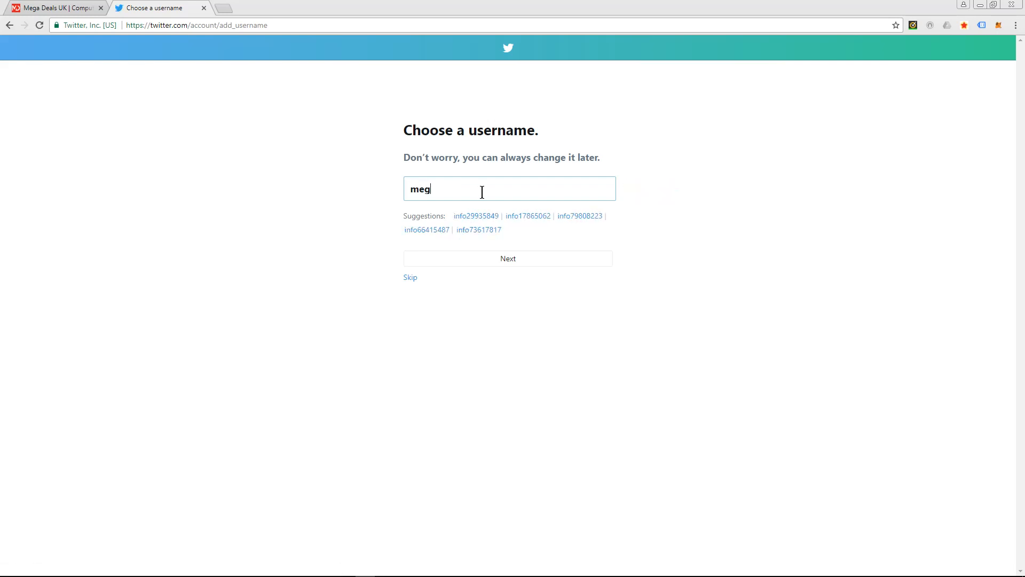
type("ade")
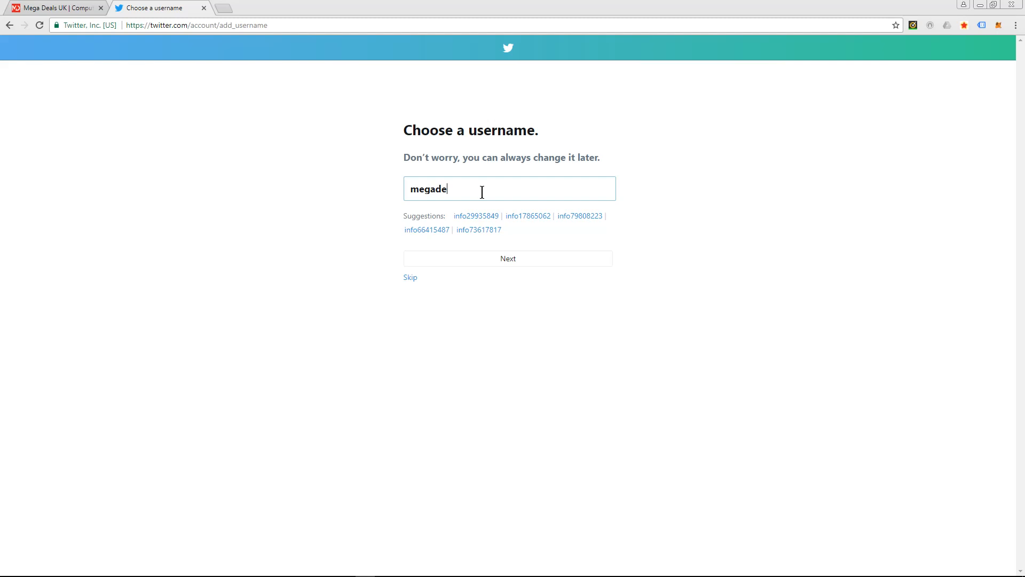
type("alsuk")
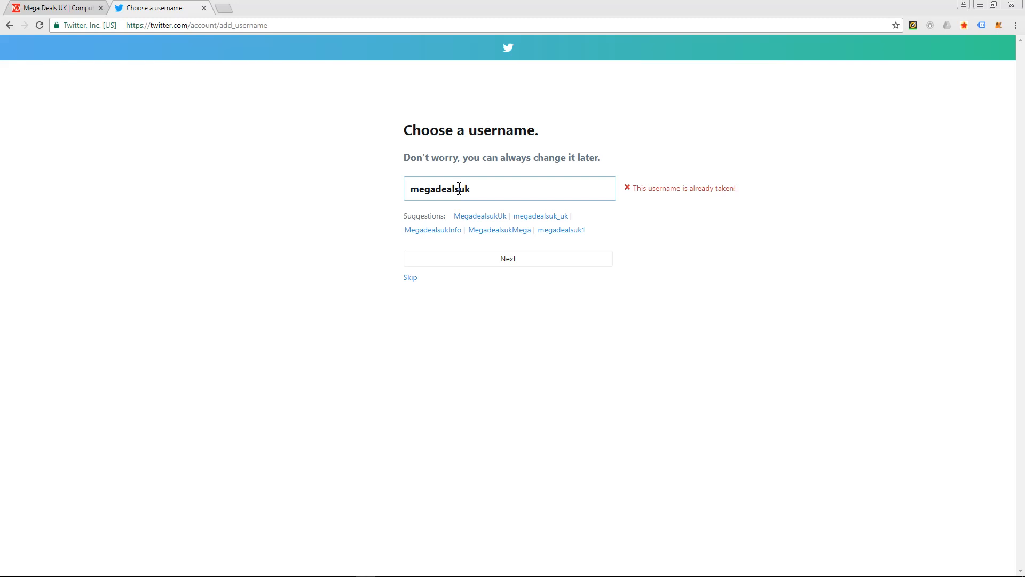
mouse_move(477, 245)
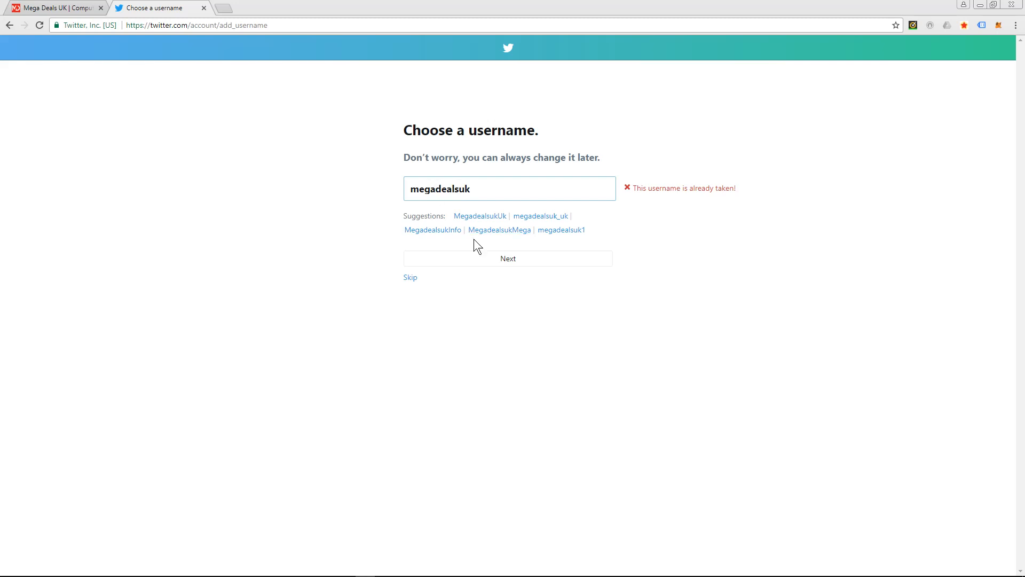
type("mega-deals-uk")
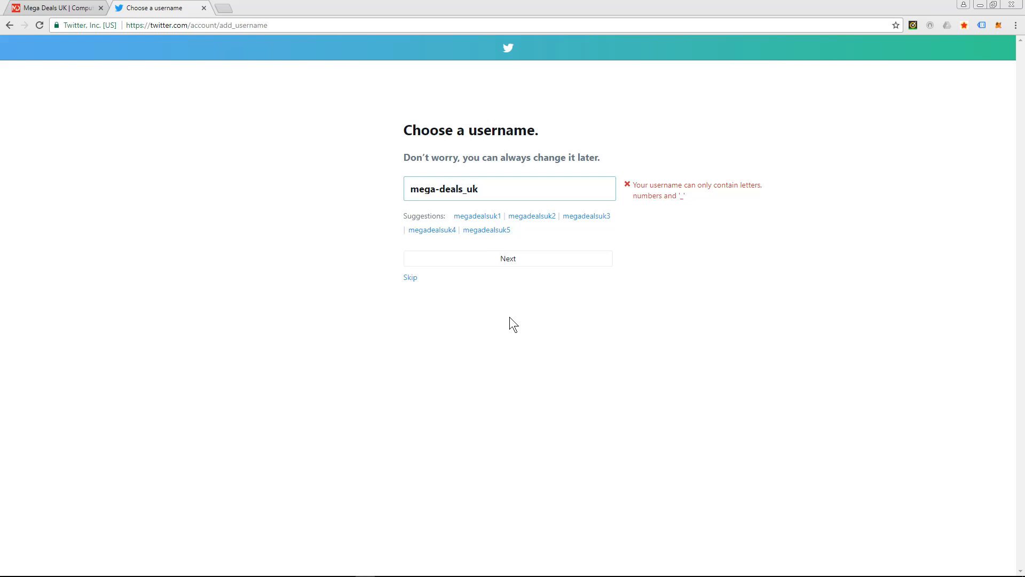
type("mega_deals_uk")
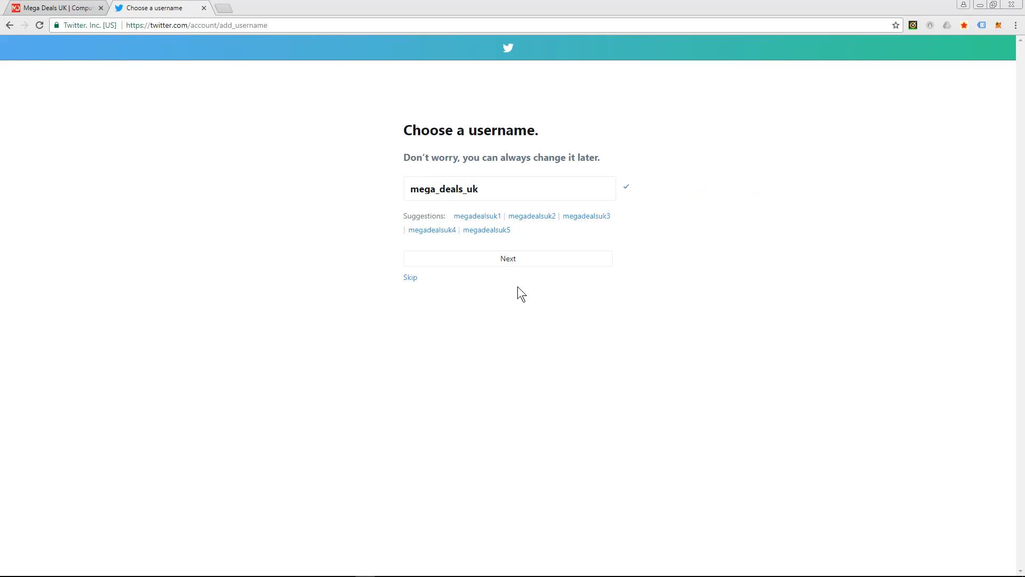
mouse_move(509, 259)
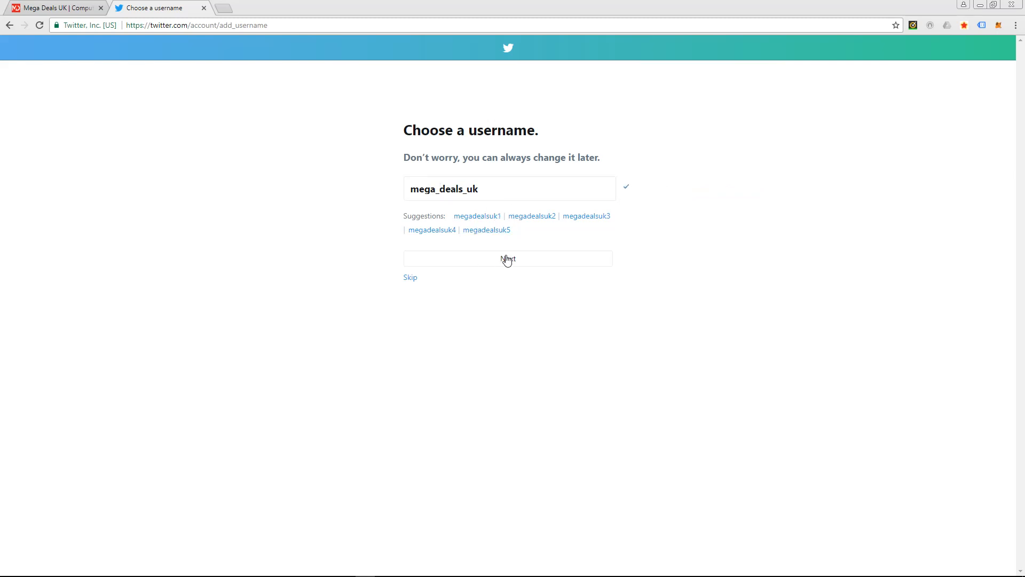
Step: Confirm the username, start onboarding, skip interests and decline contact import
left_click(509, 259)
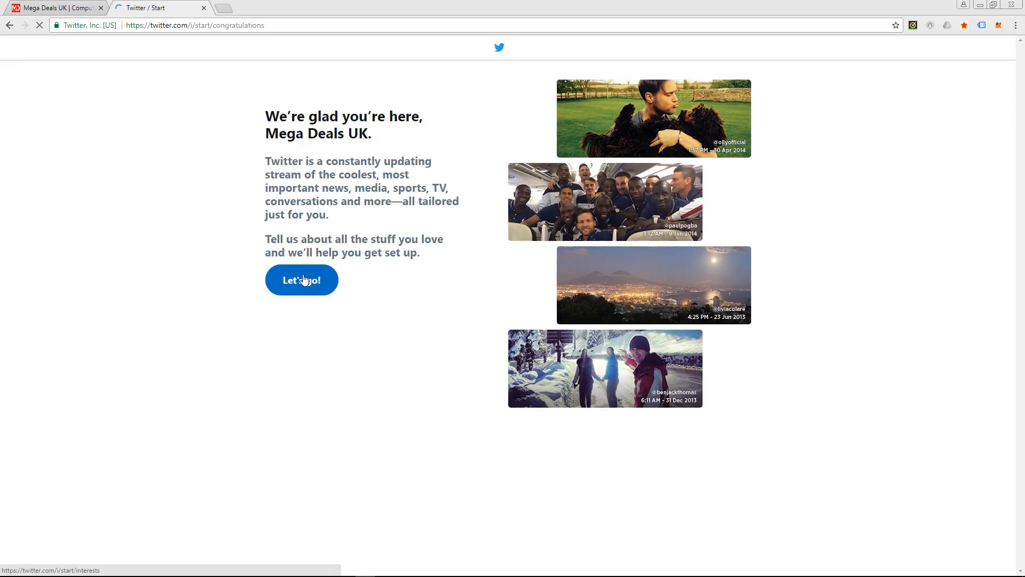
left_click(301, 280)
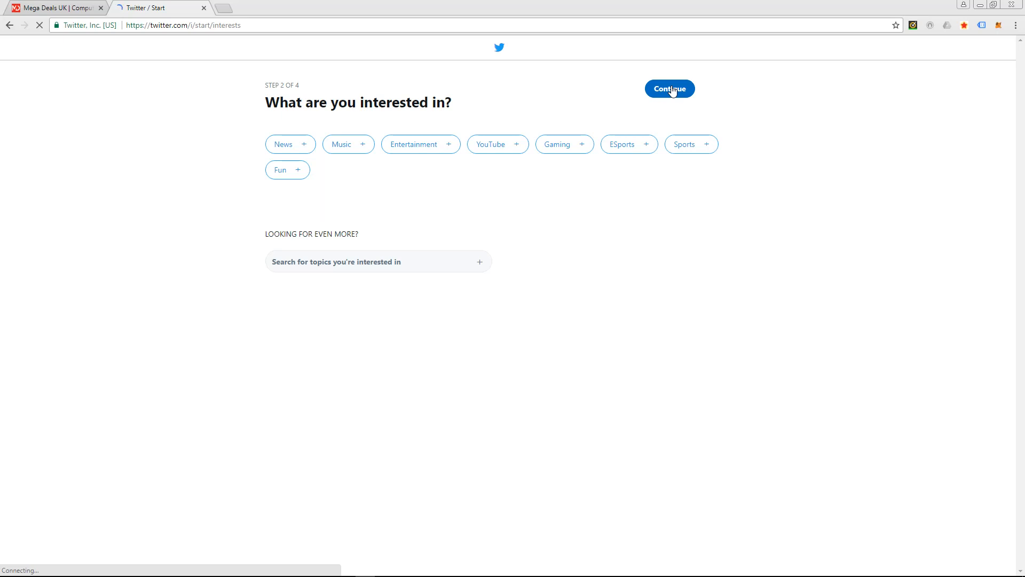
left_click(668, 89)
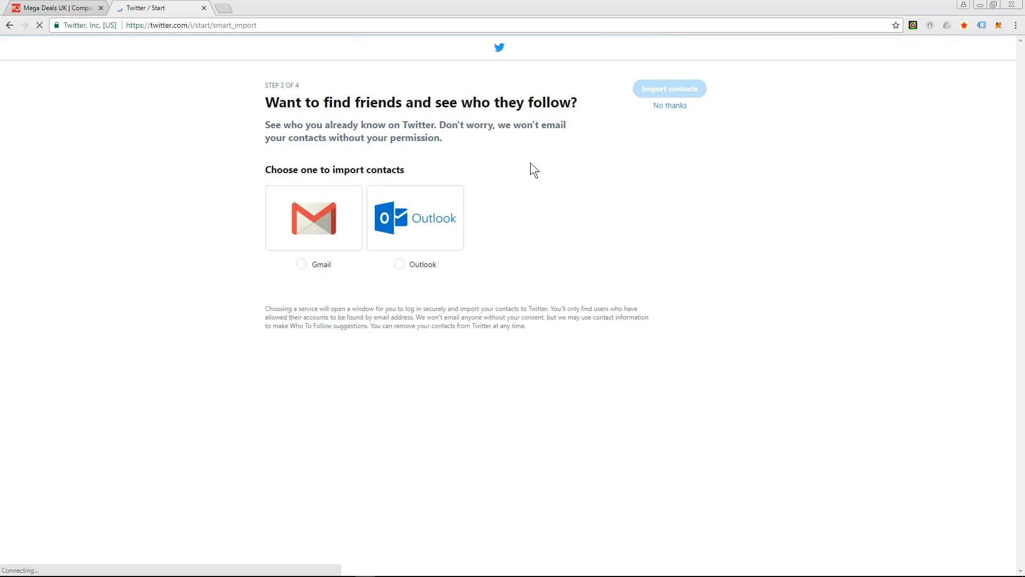
mouse_move(444, 196)
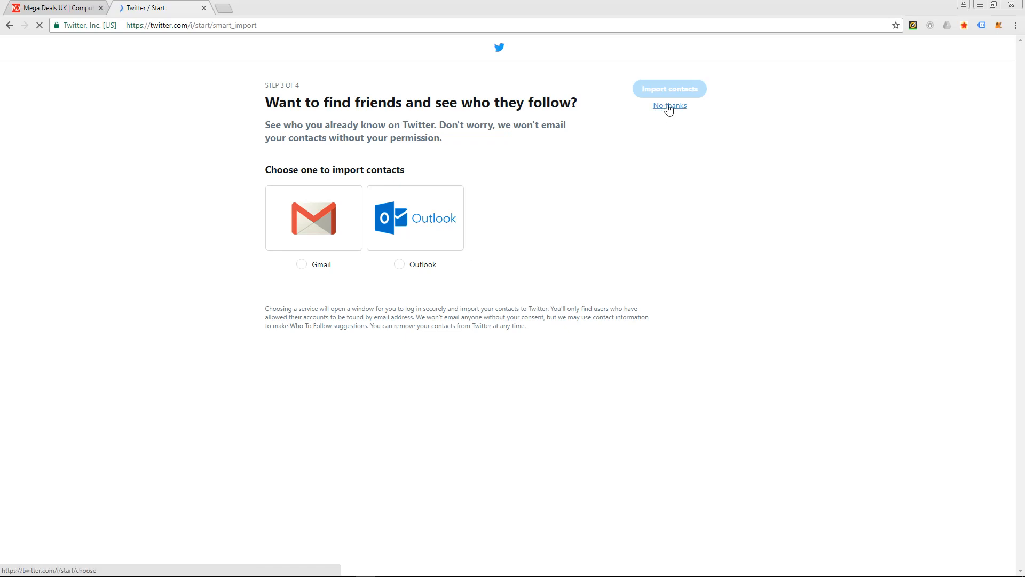
left_click(669, 106)
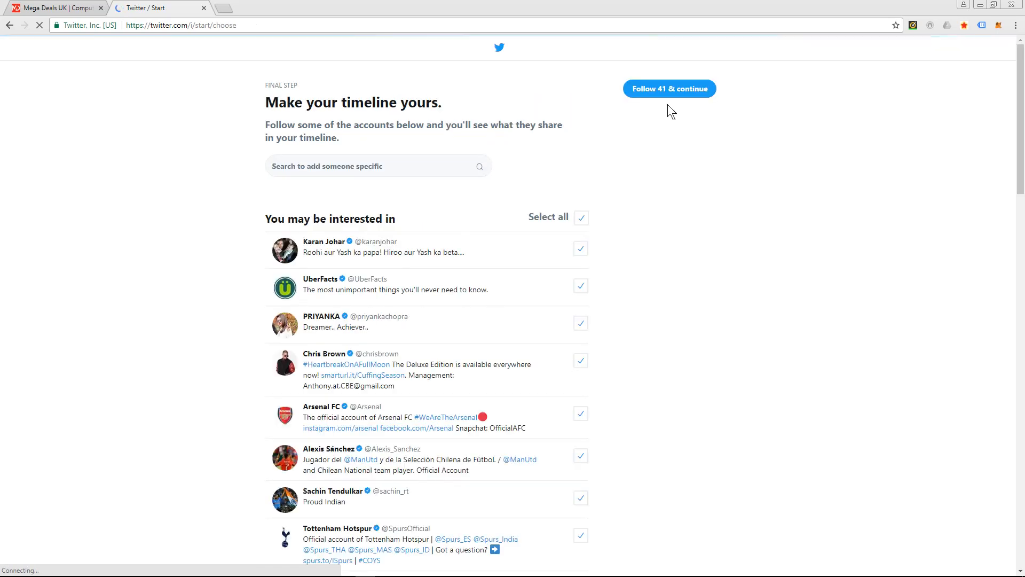
mouse_move(404, 367)
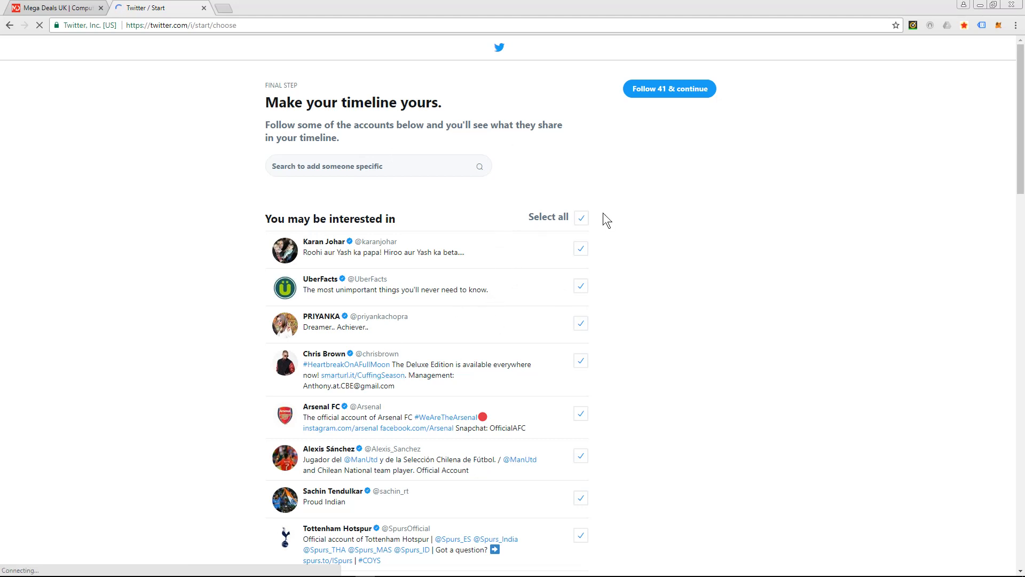
Step: Unselect all suggested accounts, continue, and answer Not now to notifications
left_click(581, 217)
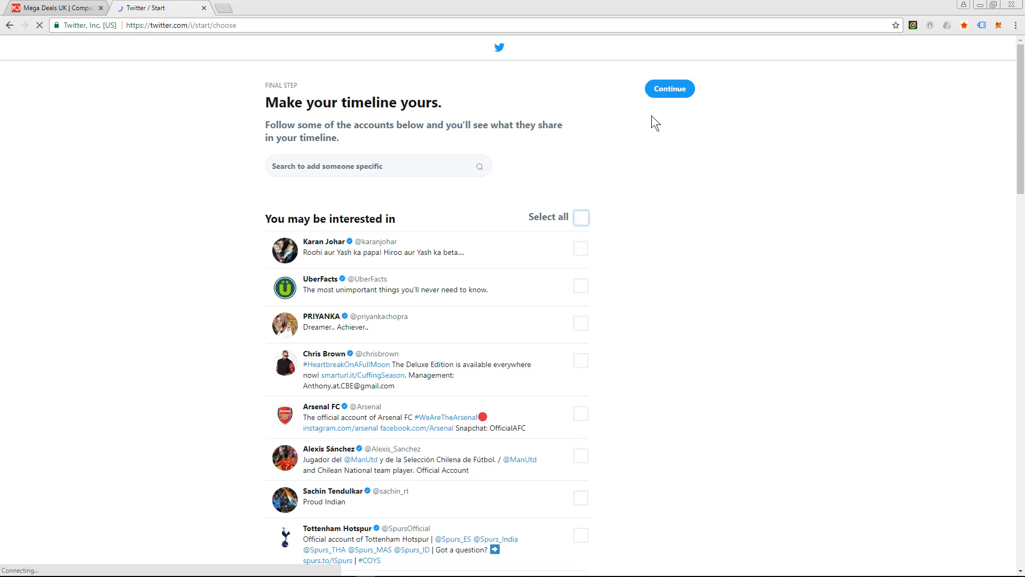
scroll("down", 3)
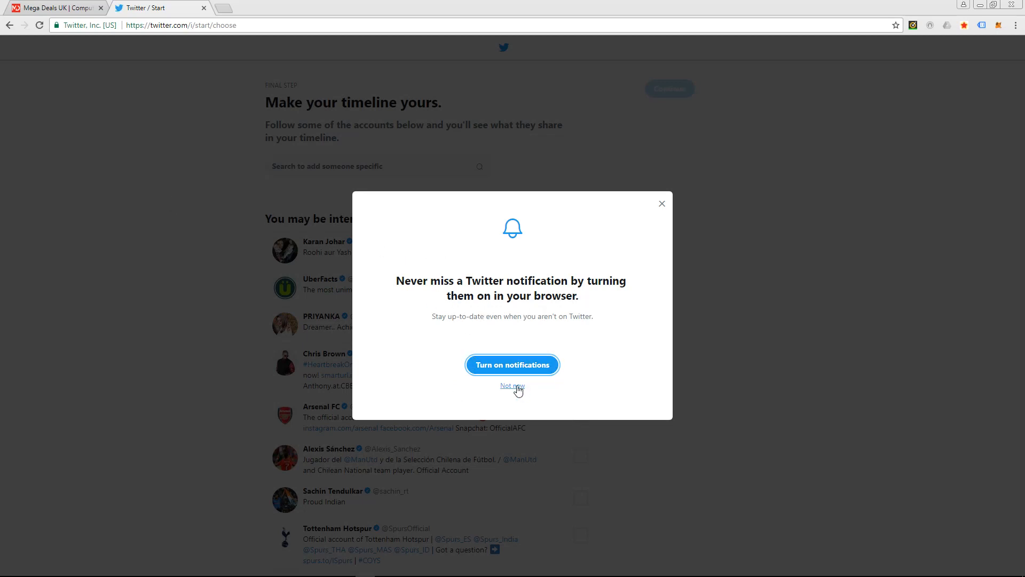
left_click(511, 386)
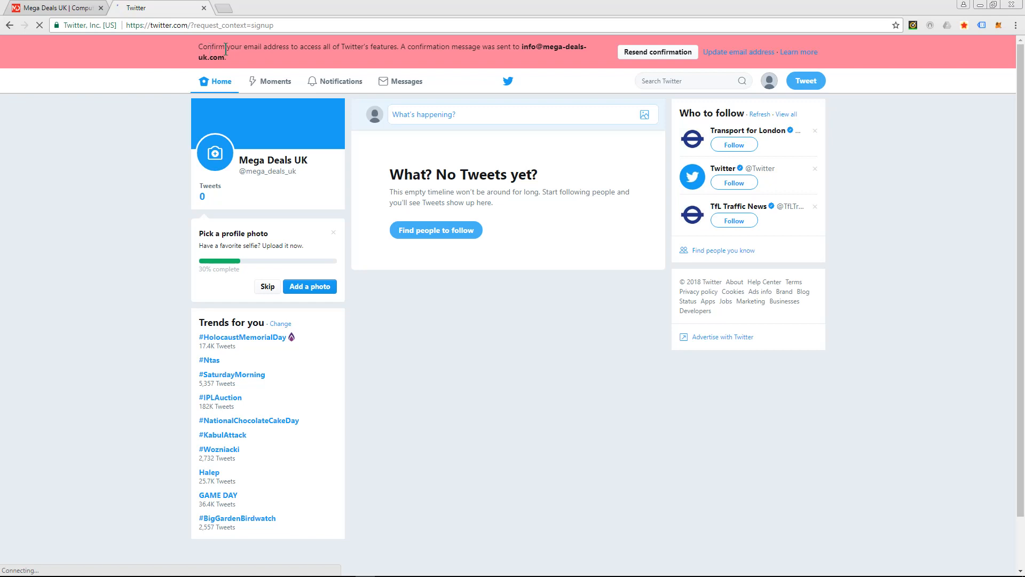
mouse_move(394, 48)
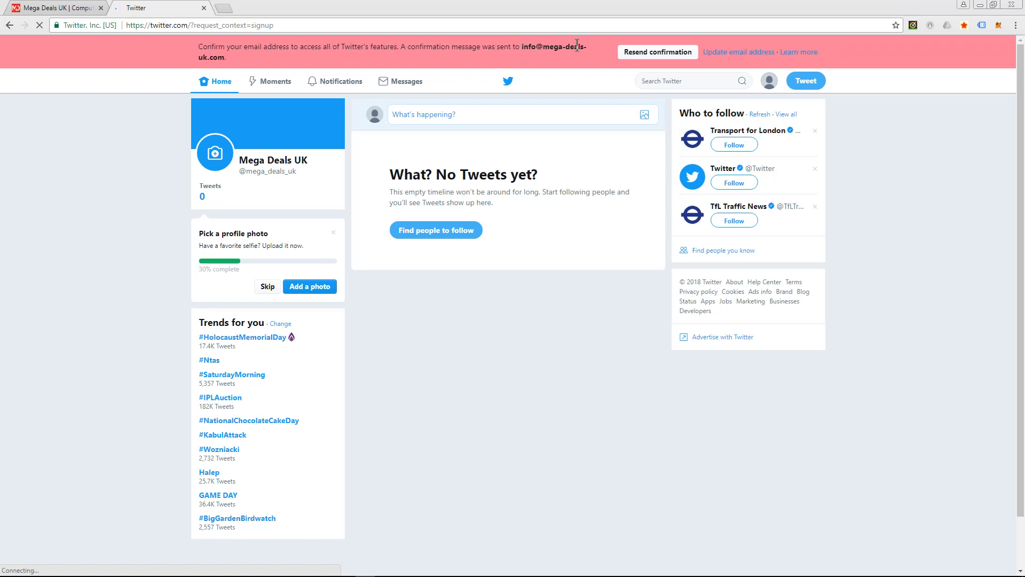
Step: Switch from the Twitter confirmation banner to the Webmail tab
left_click(56, 8)
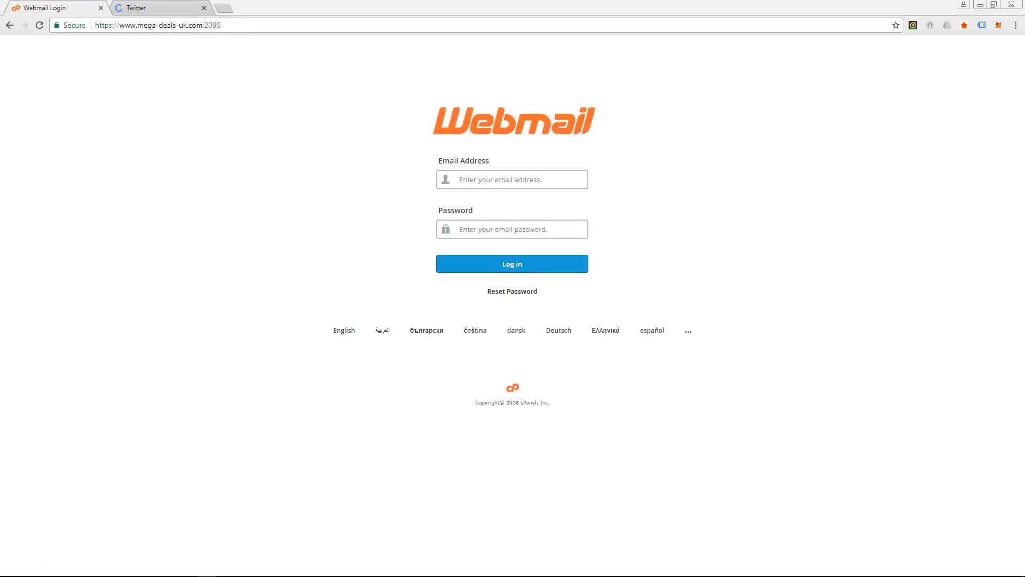
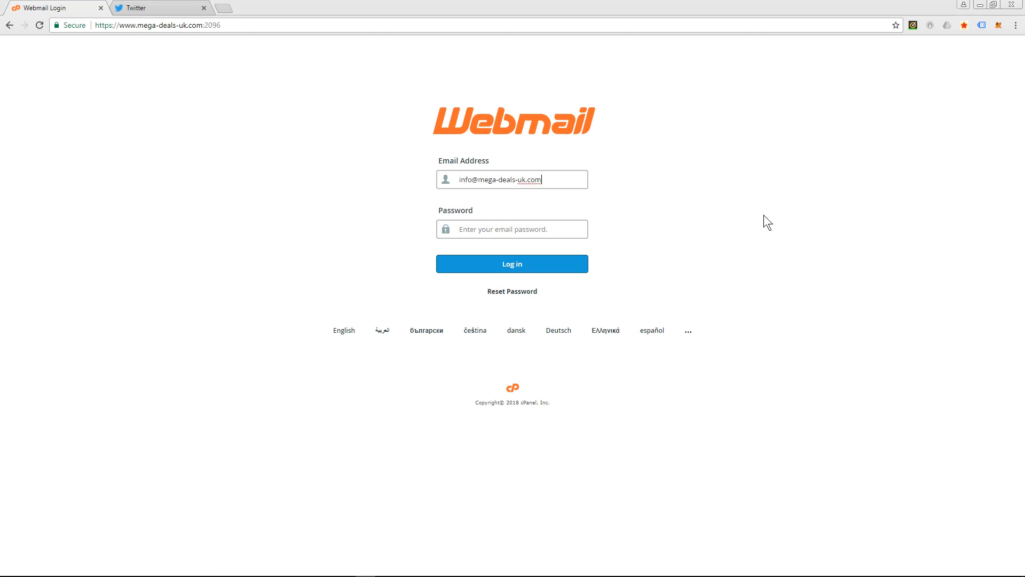
mouse_move(640, 202)
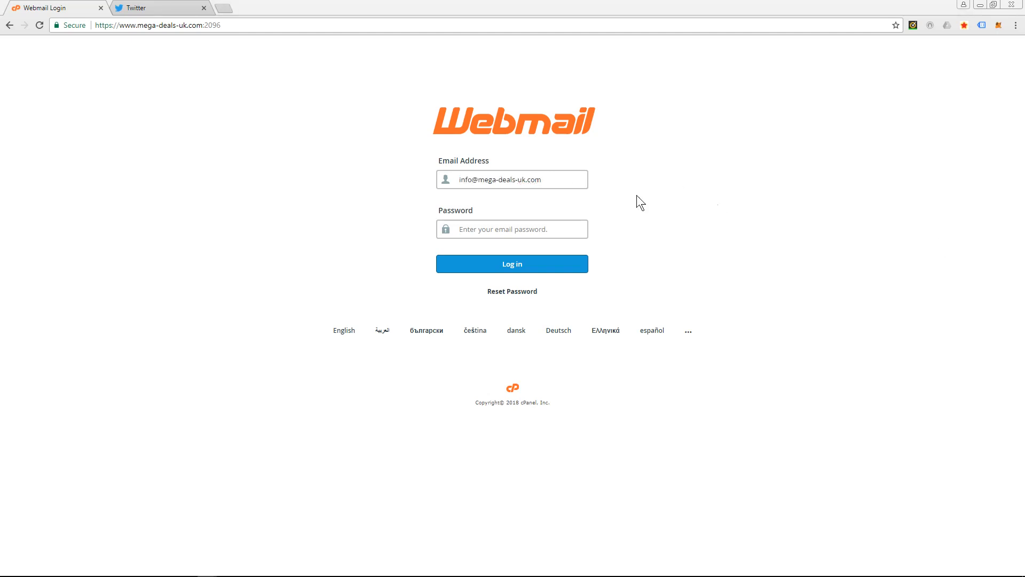
left_click(511, 263)
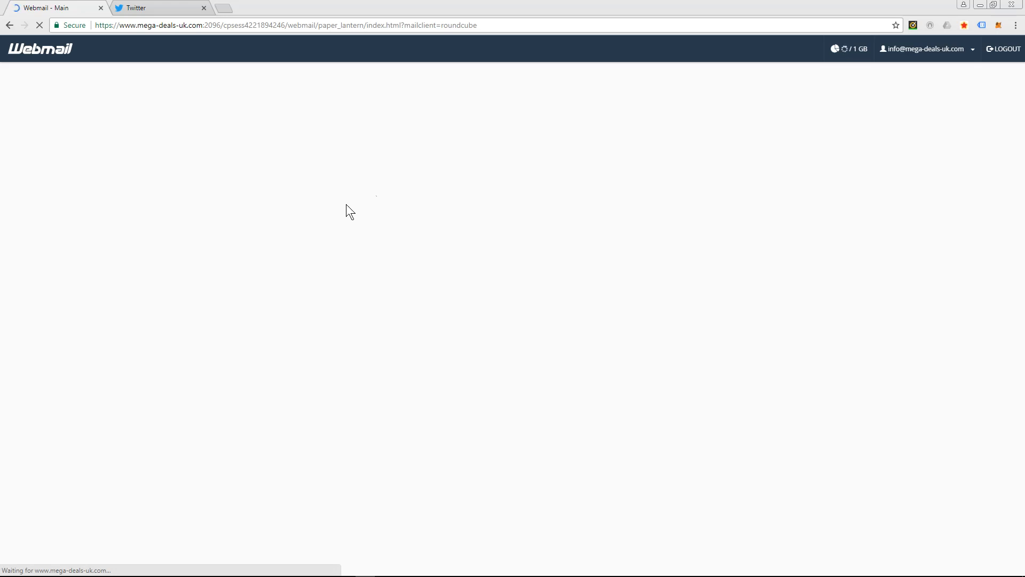
mouse_move(383, 241)
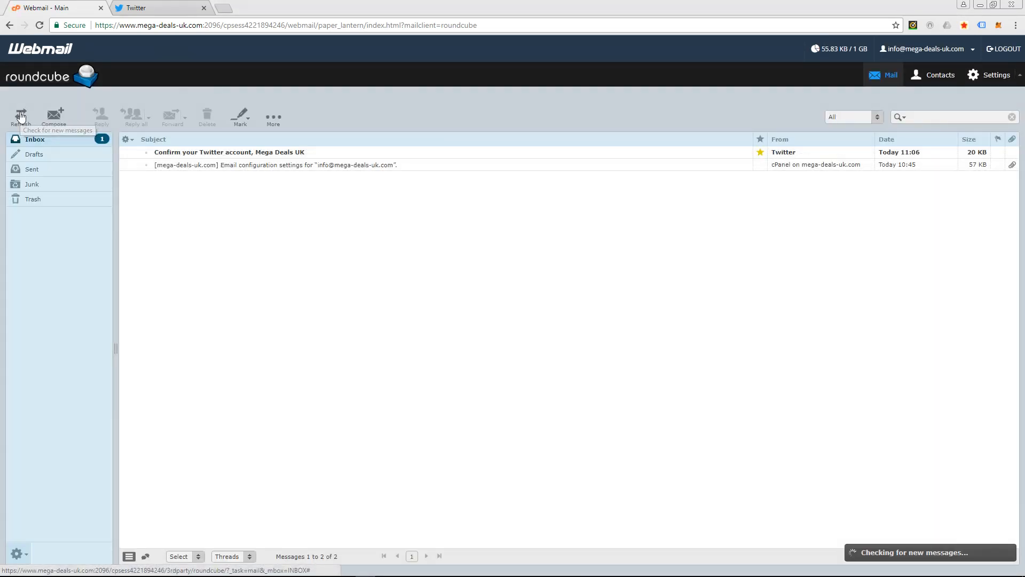
Step: Refresh the Roundcube inbox so Twitter's 'Confirm your Twitter account' email appears
left_click(21, 117)
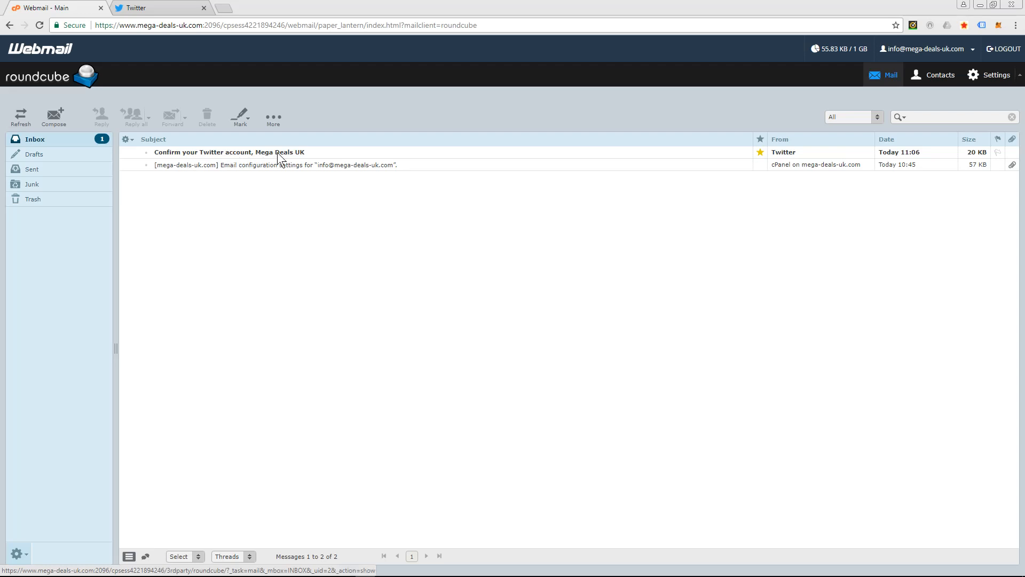
Step: Read Twitter's confirmation email and follow Confirm now, loading Mega Deals UK's Twitter page
left_click(229, 152)
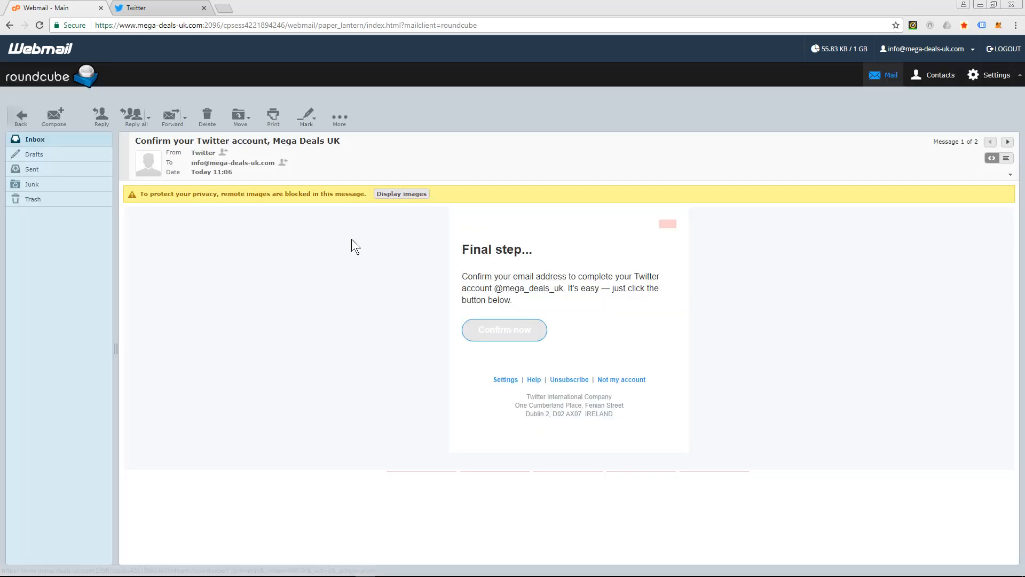
mouse_move(504, 330)
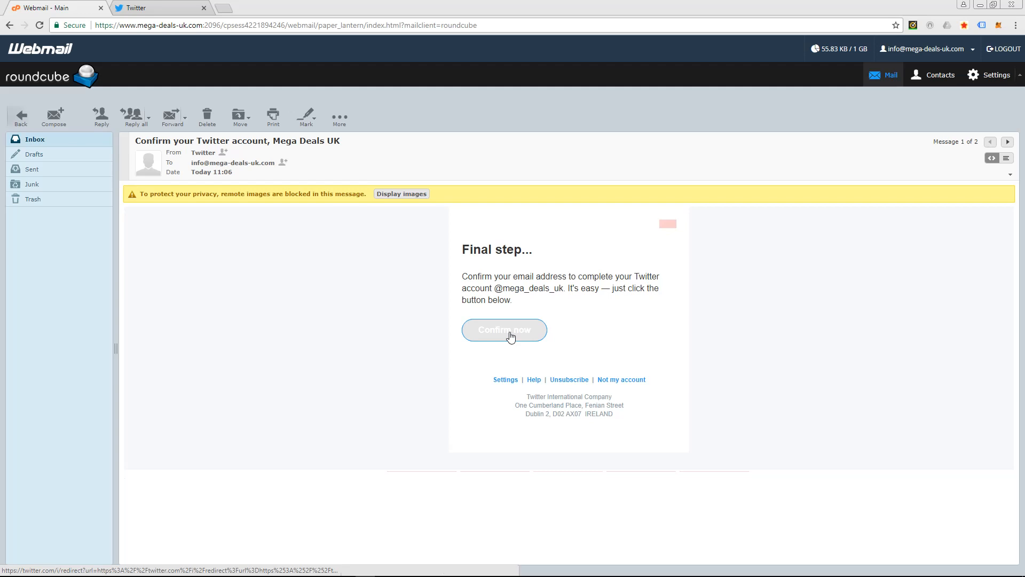
left_click(503, 330)
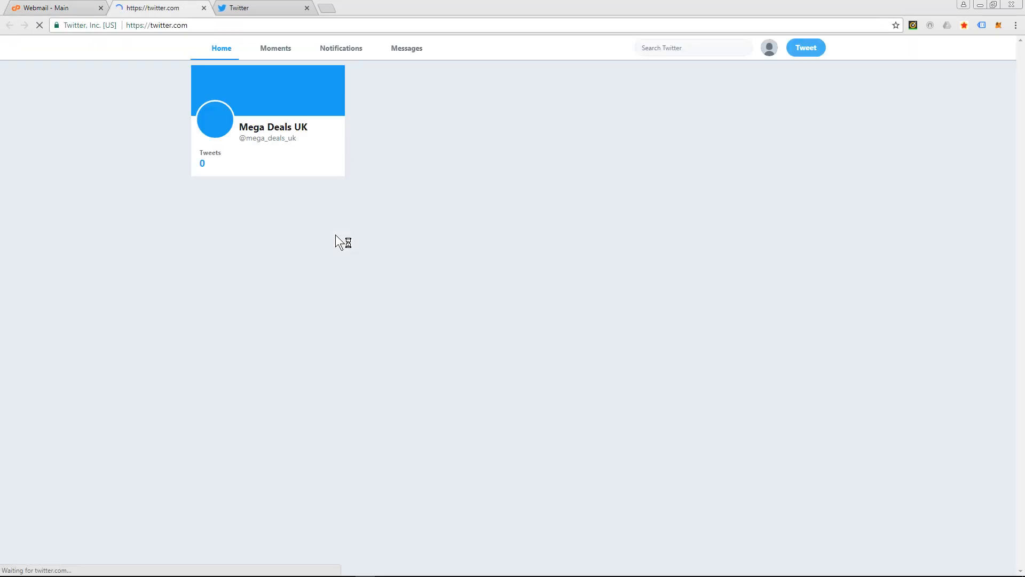